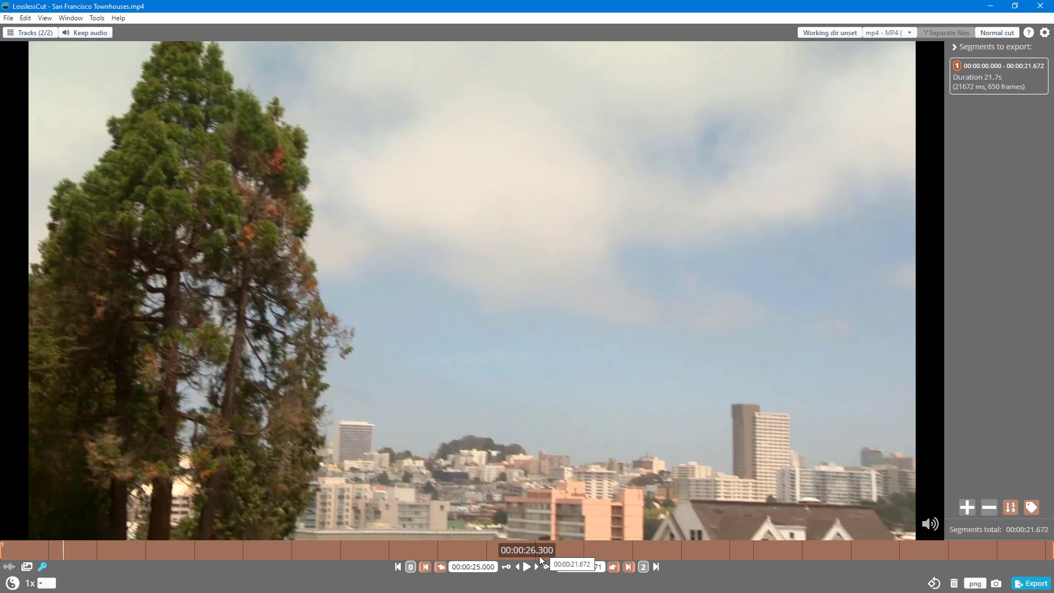
Step the video forward two frames, from 00:00:26.300 to 00:00:26.367.
click(545, 567)
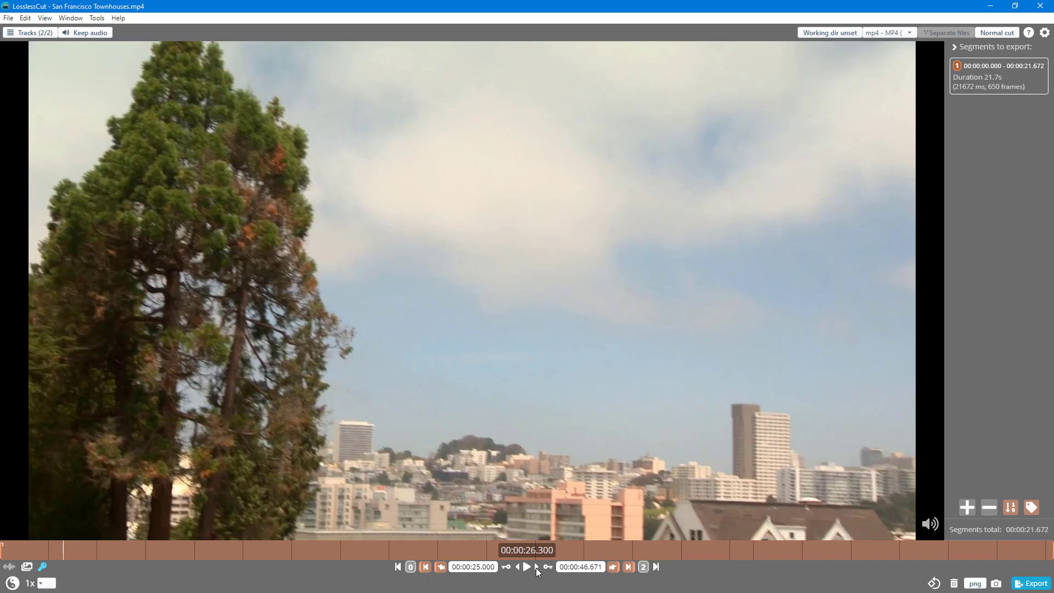
mouse_move(538, 572)
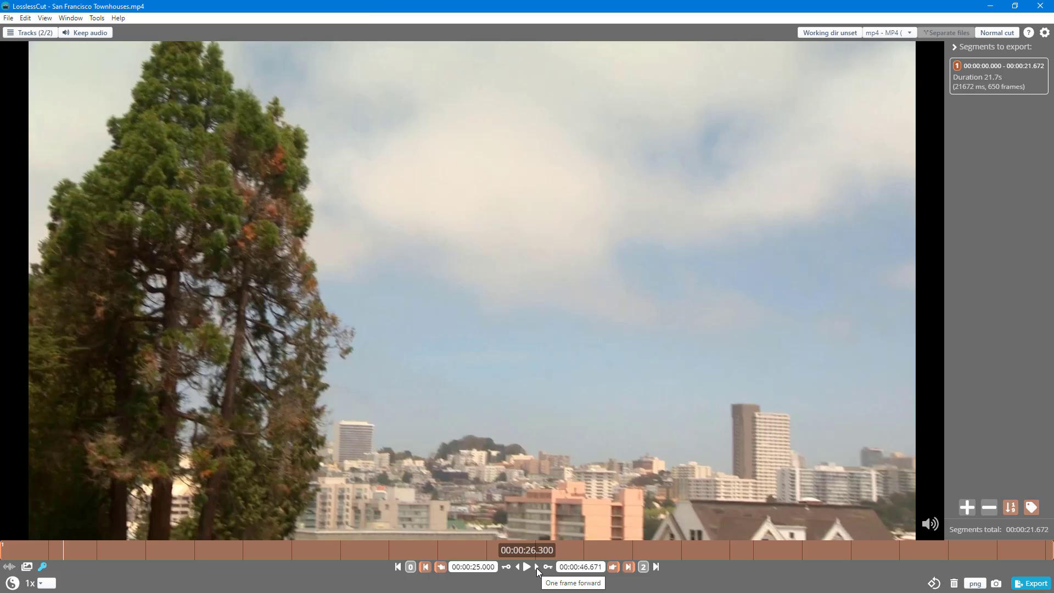
click(538, 567)
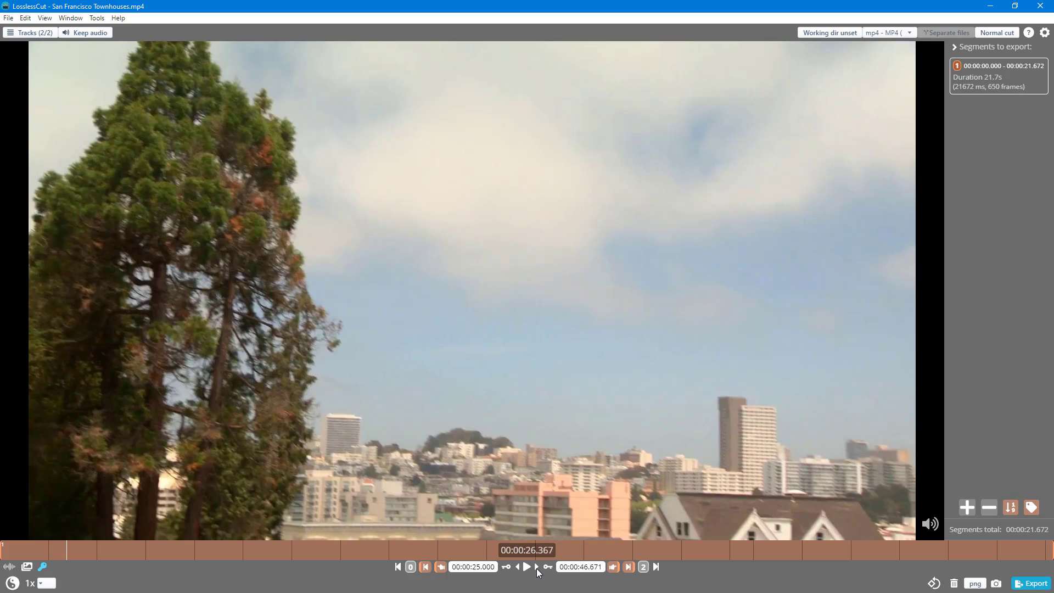
mouse_move(745, 318)
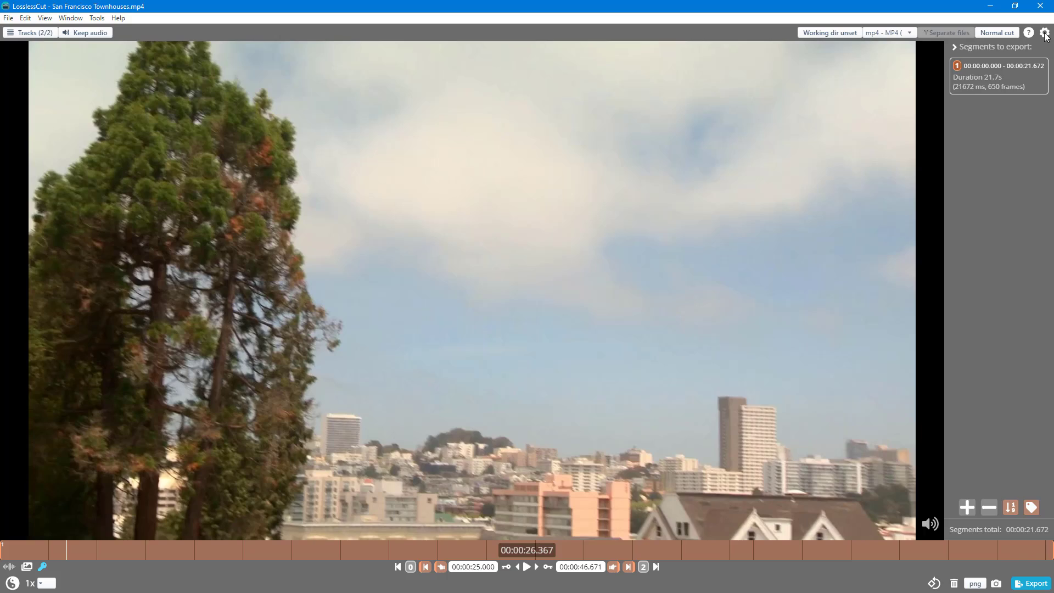
In Settings, set 'In timecode show' to Frame numbers so the position reads 00:00:26.11.
click(1045, 32)
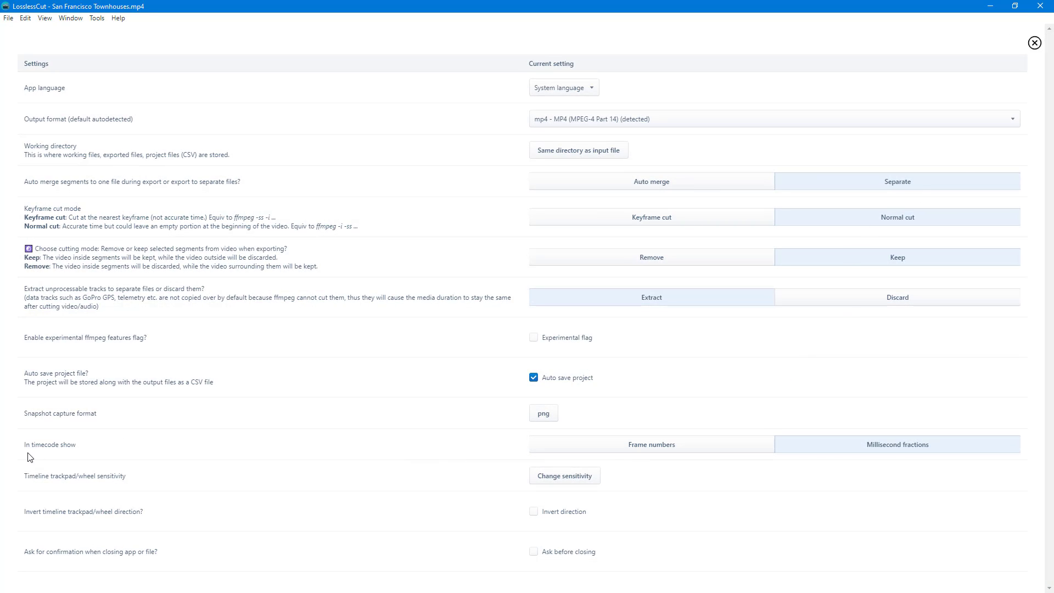
mouse_move(636, 438)
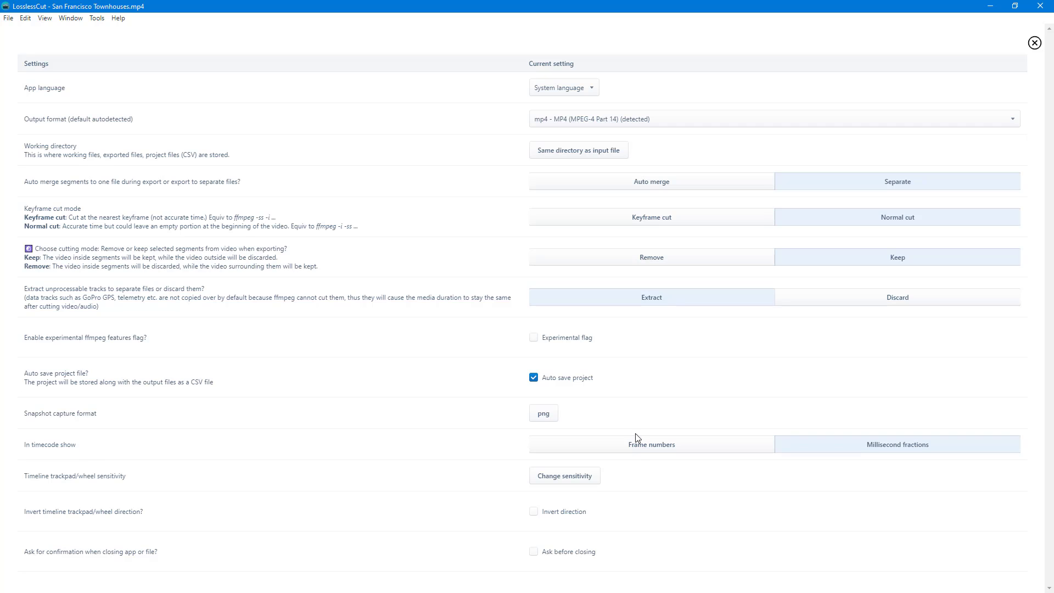
mouse_move(642, 444)
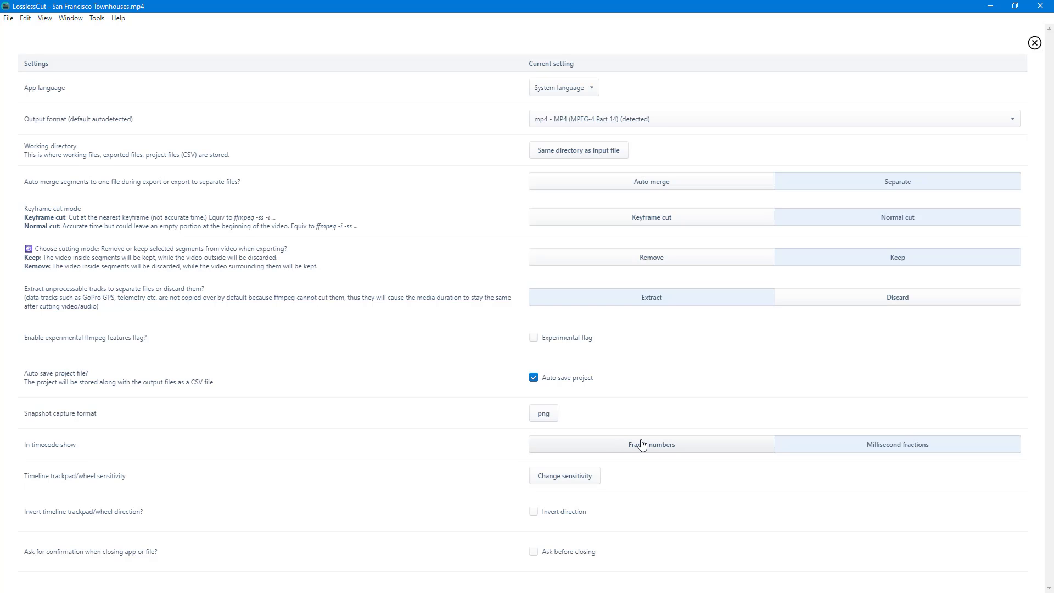
click(1034, 43)
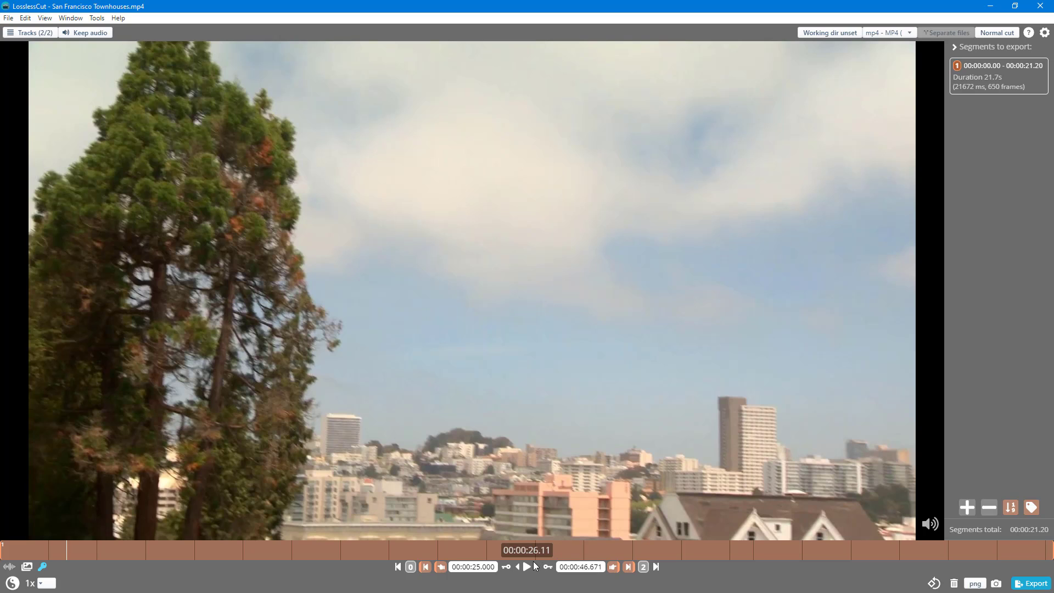
mouse_move(547, 567)
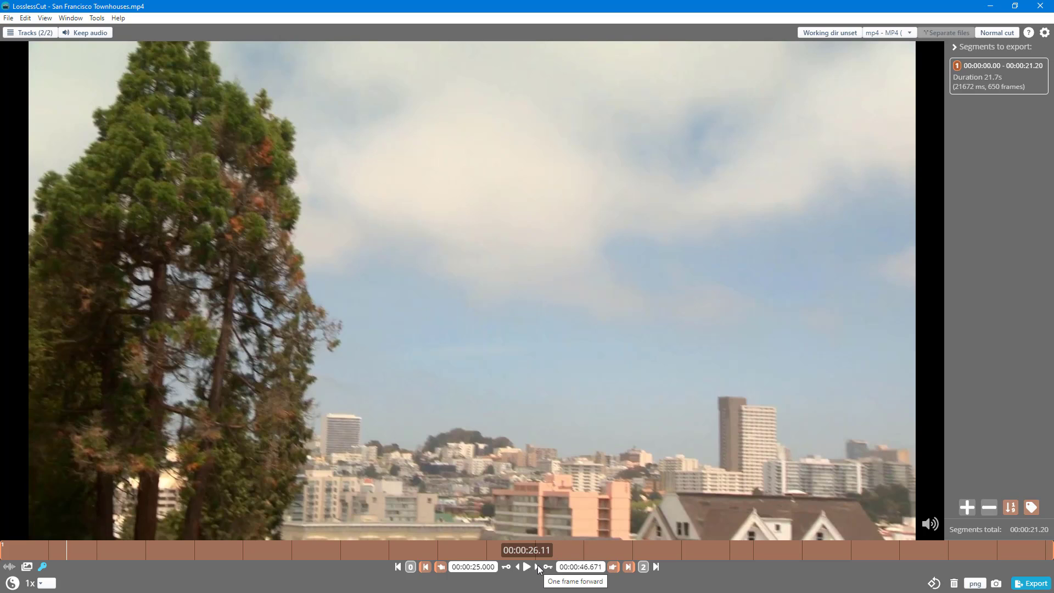
Step the video forward and back by single frames to reach 00:00:27.02.
click(547, 567)
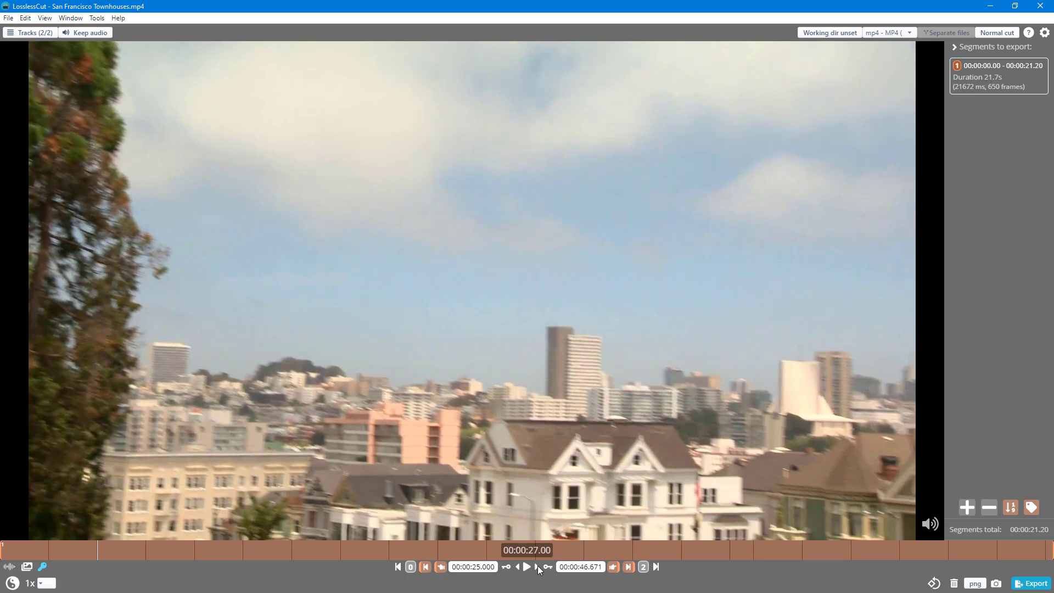
mouse_move(525, 575)
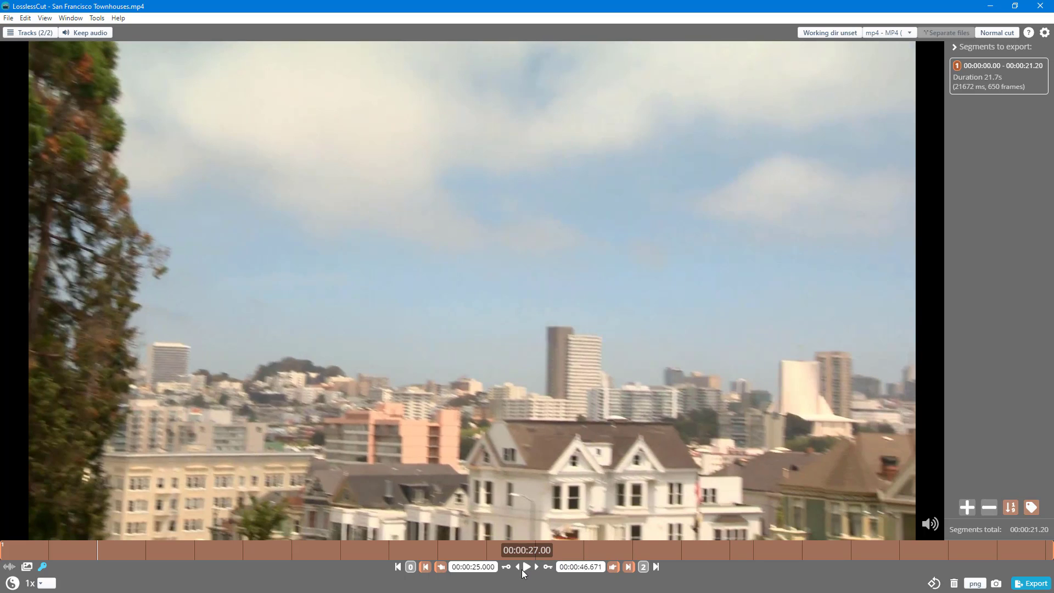
mouse_move(516, 567)
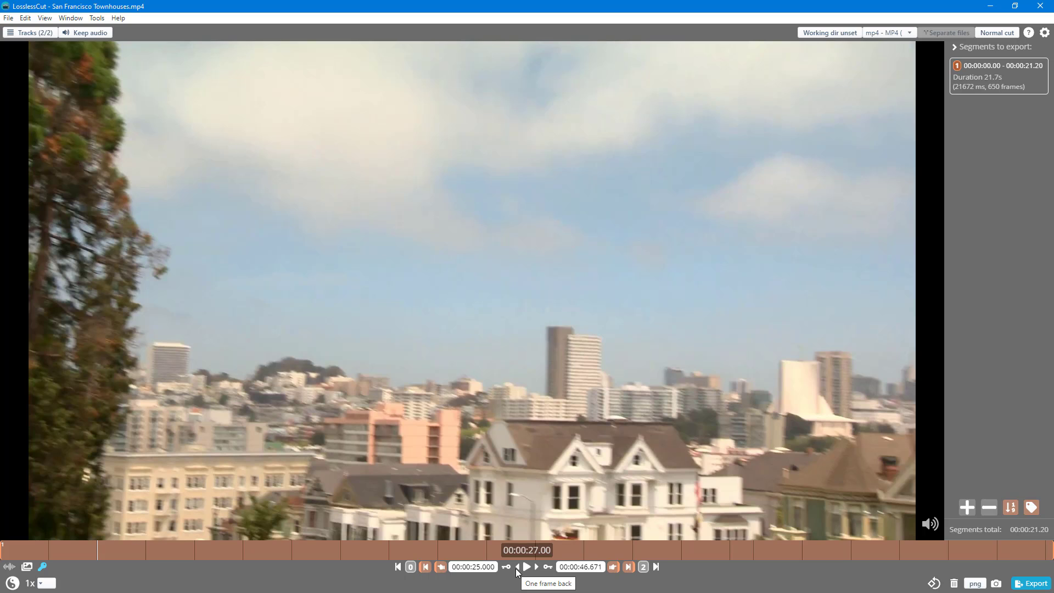
click(509, 567)
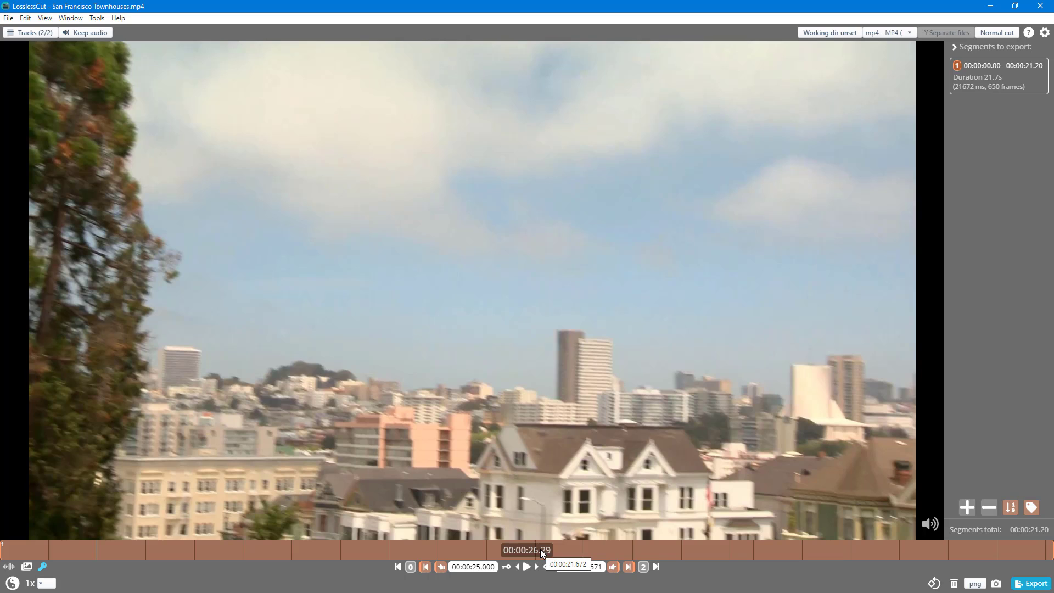
mouse_move(551, 556)
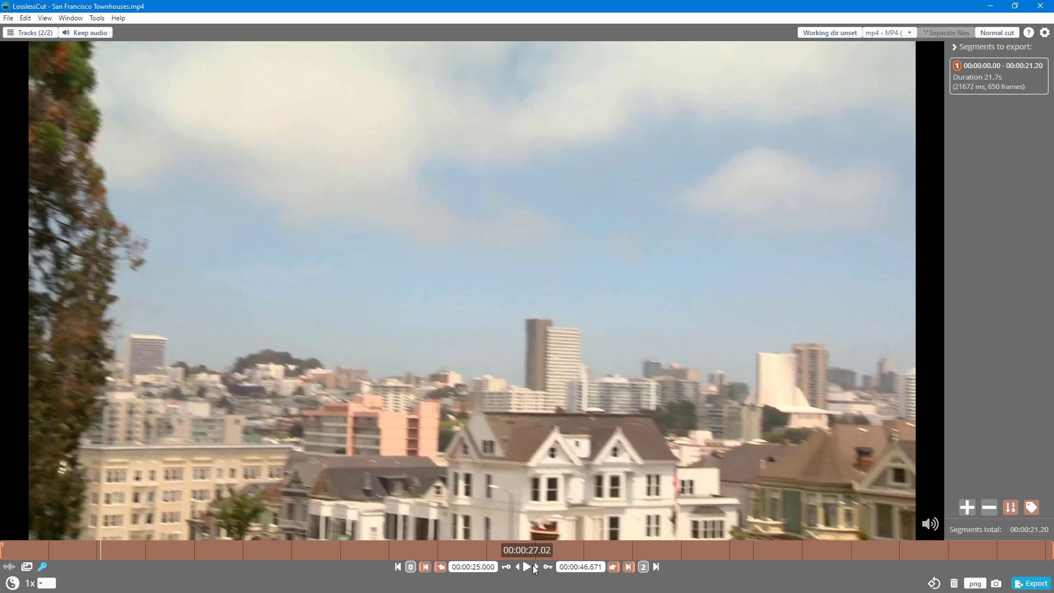
mouse_move(537, 513)
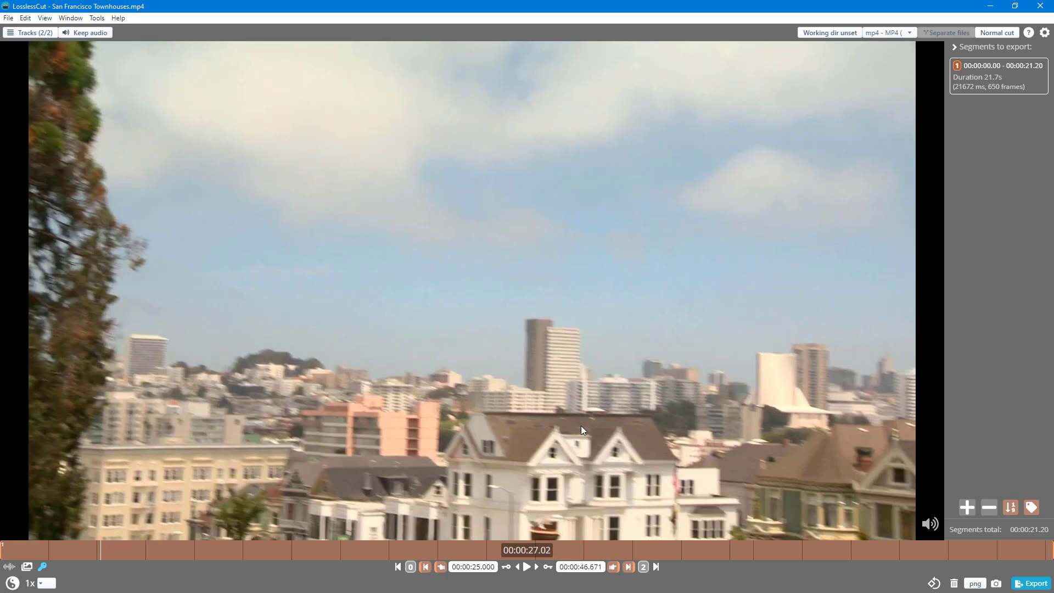
mouse_move(571, 465)
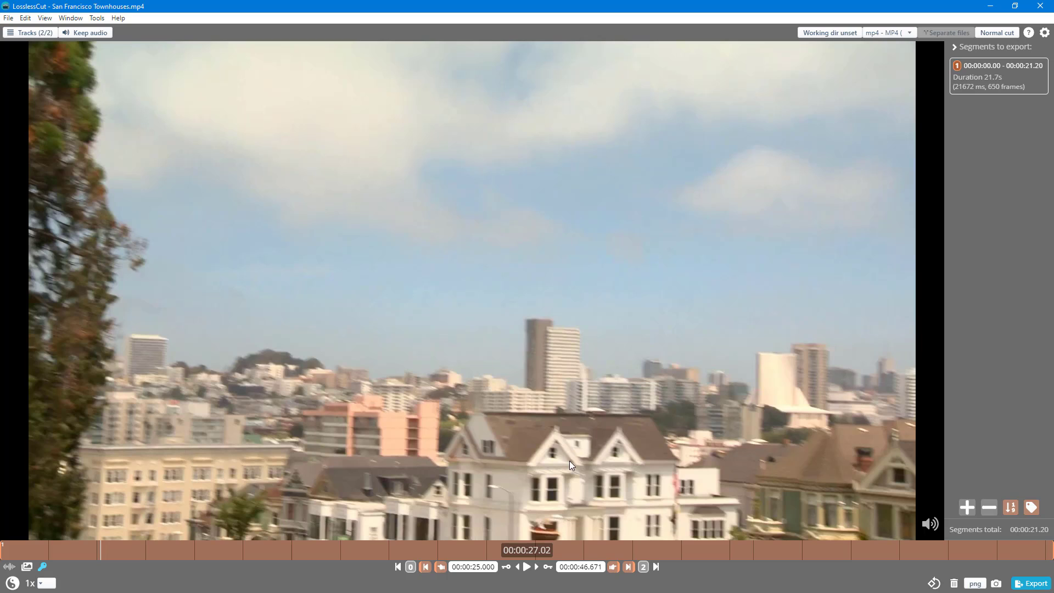
mouse_move(882, 181)
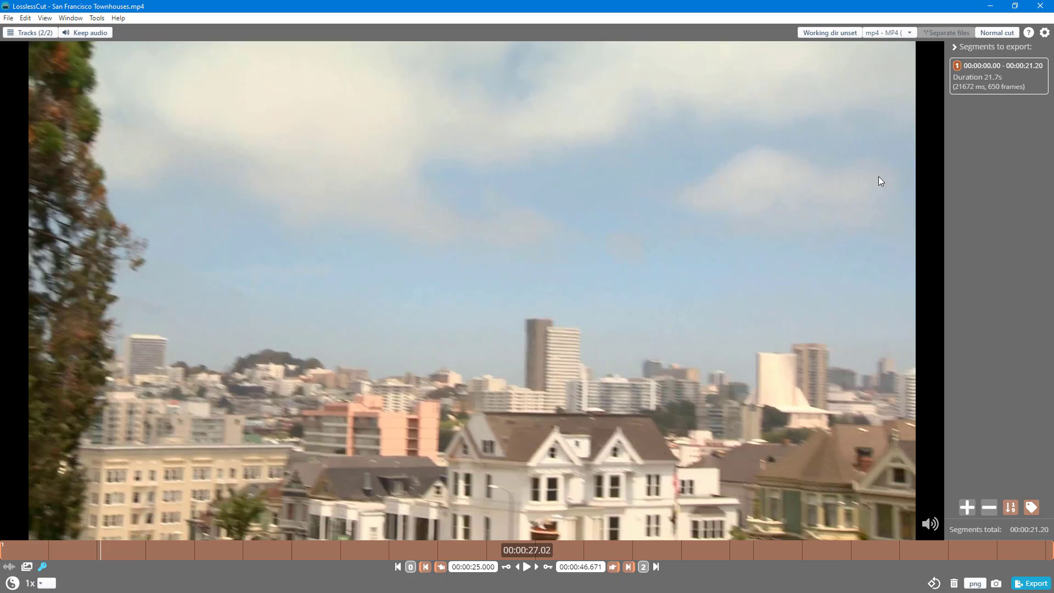
mouse_move(542, 550)
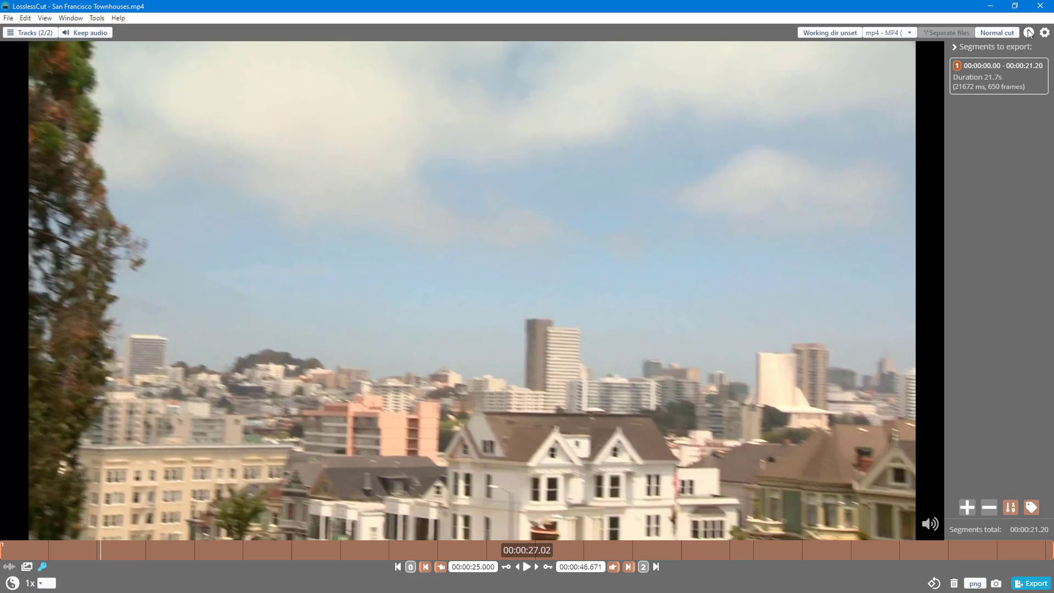
Switch the timecode display back to Millisecond fractions, reading 00:00:27.067.
click(1045, 32)
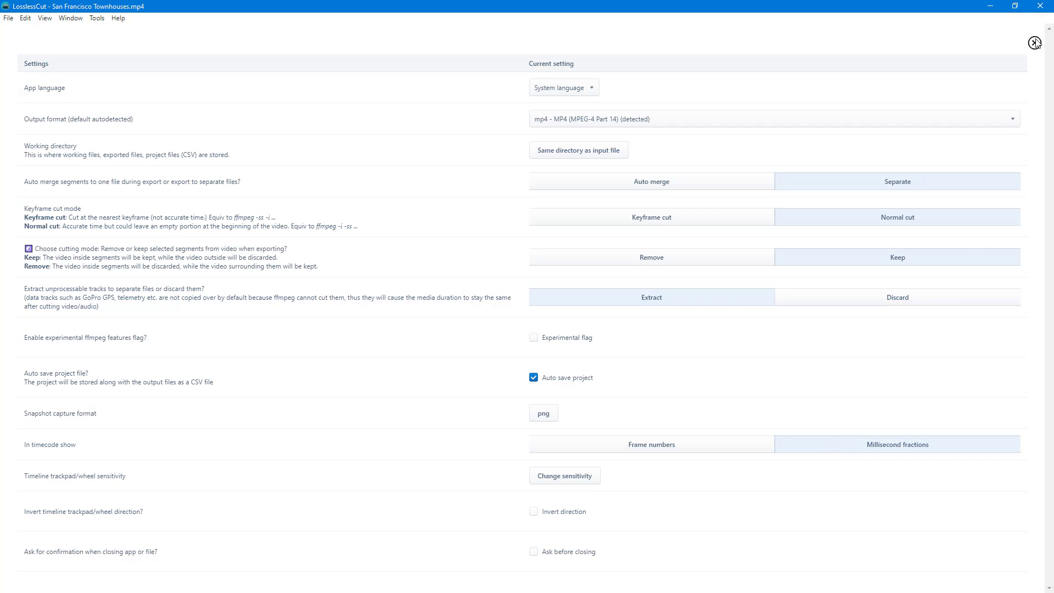
click(1035, 42)
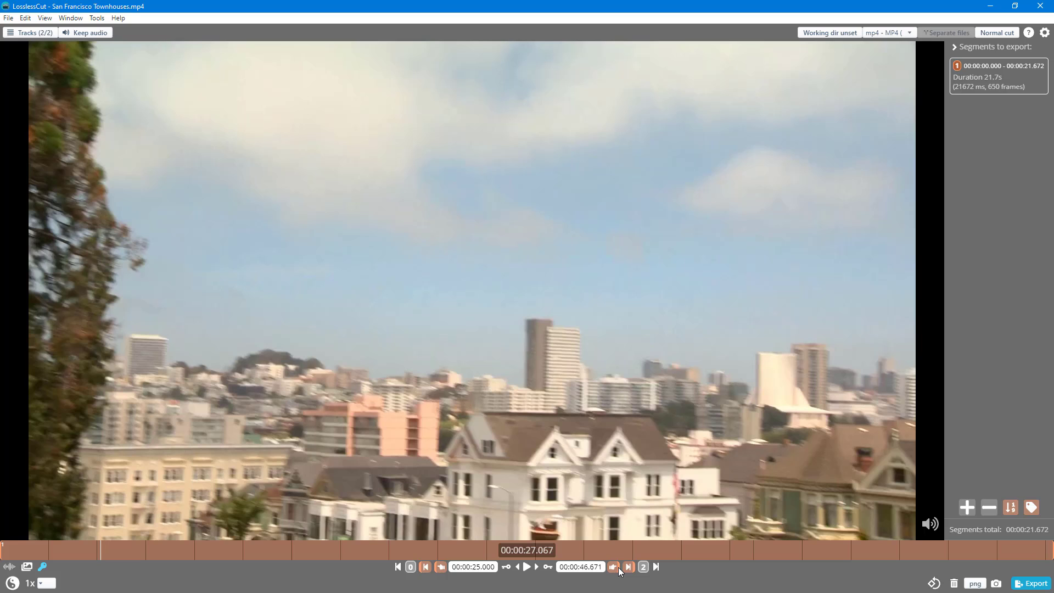
mouse_move(591, 577)
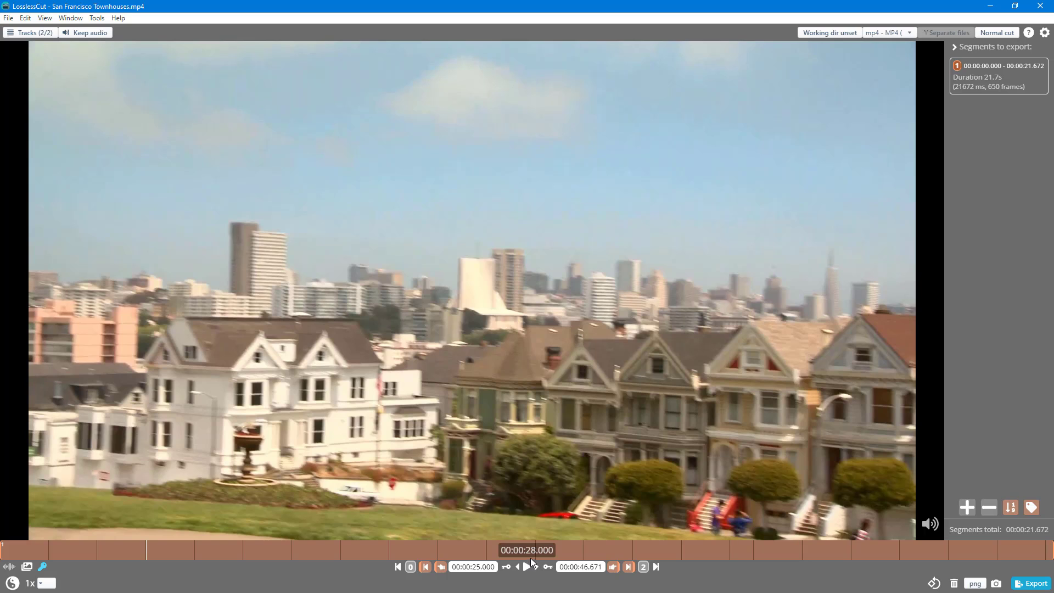
Move the playhead forward to 00:00:28.000.
click(549, 567)
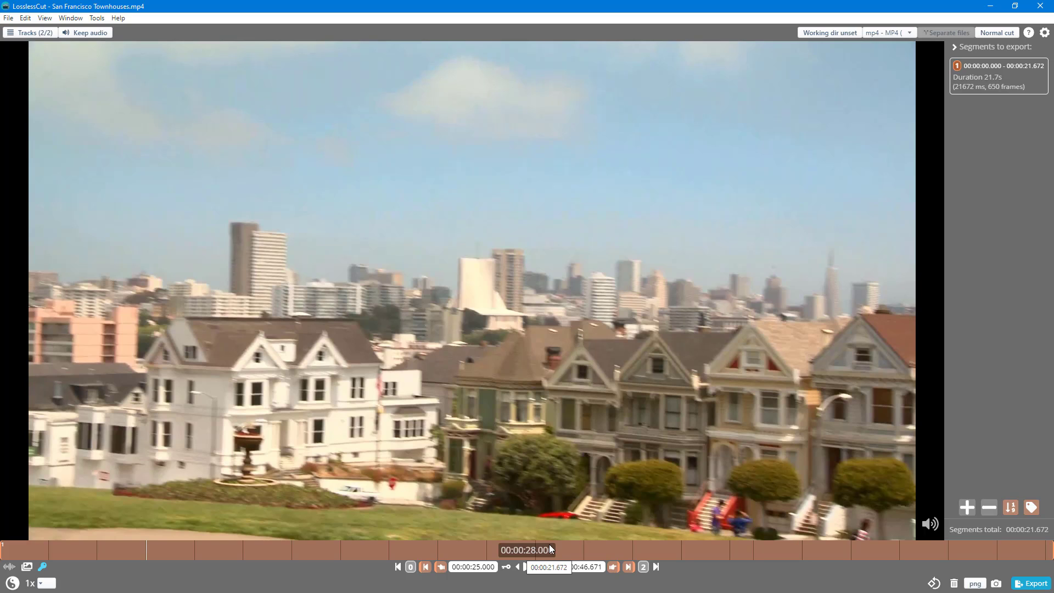